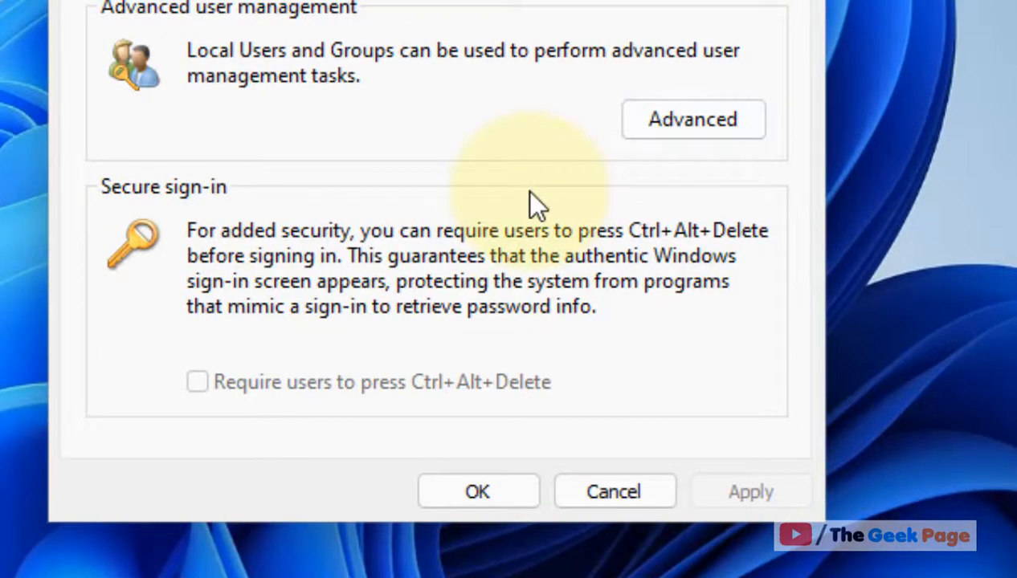
pyautogui.moveTo(212, 402)
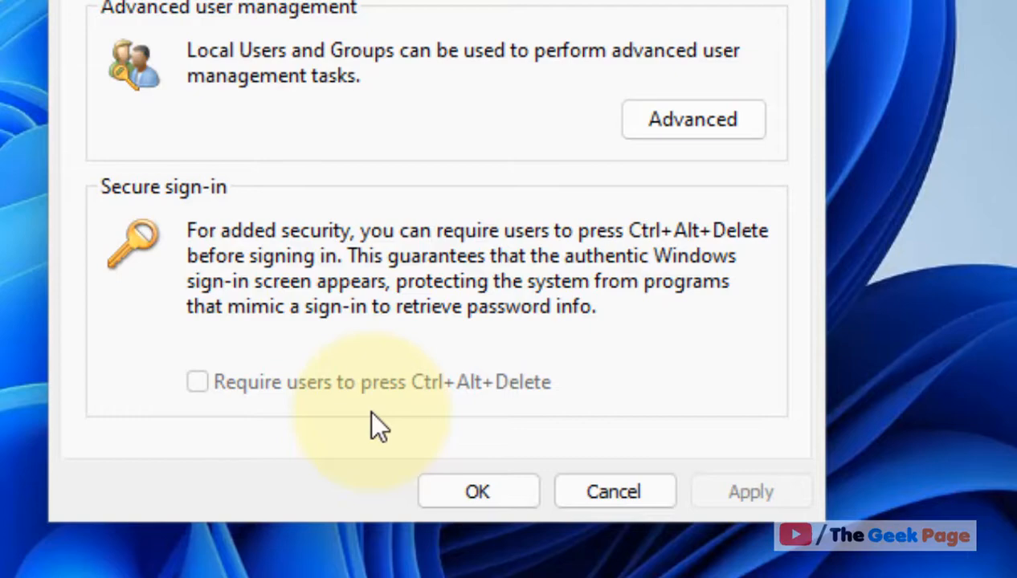
pyautogui.moveTo(109, 385)
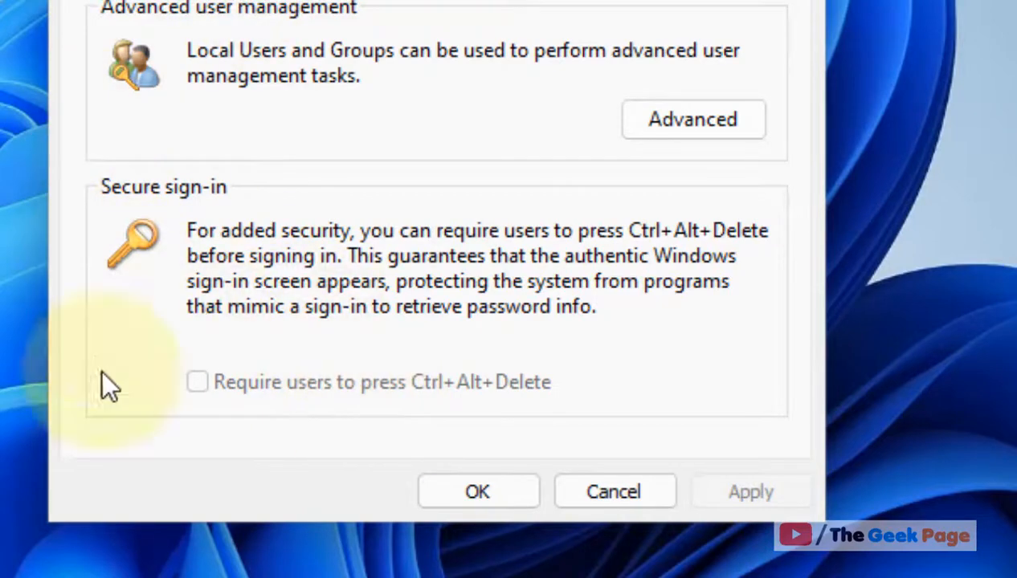
pyautogui.moveTo(231, 393)
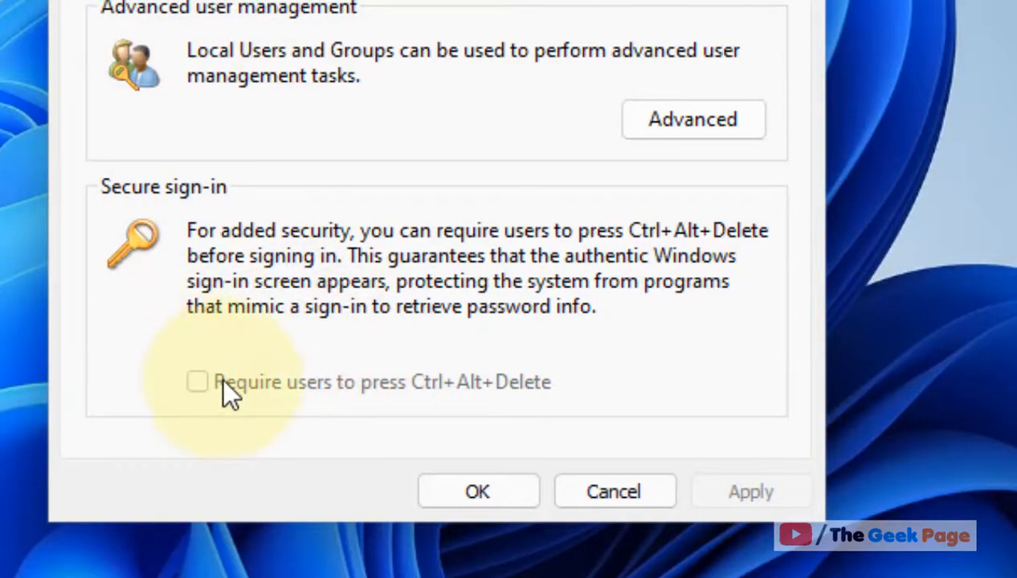
pyautogui.moveTo(257, 394)
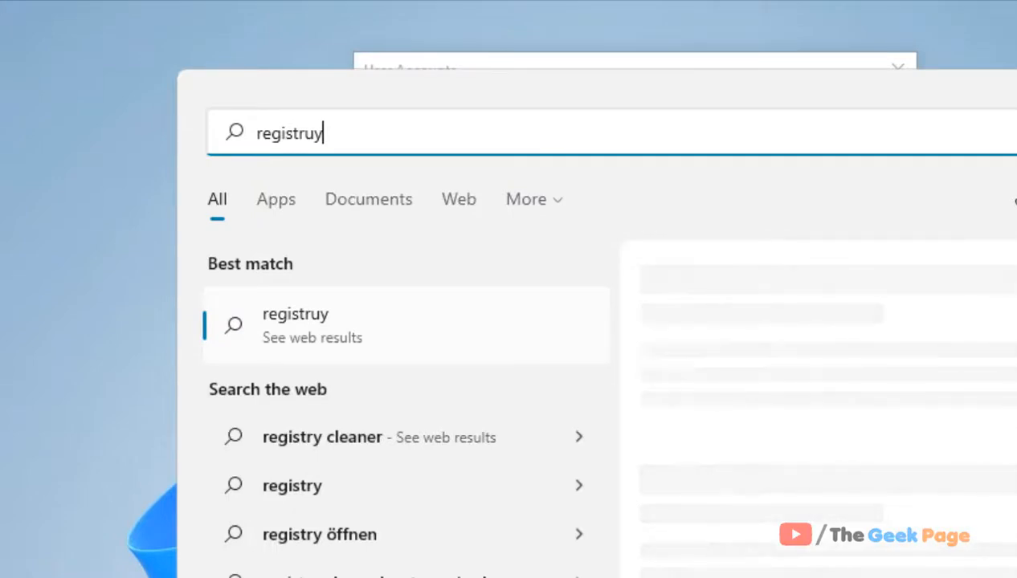
# Step: Launch Registry Editor and copy the Policies\System key path from Notepad to navigate there
pyautogui.write('registry Editor')
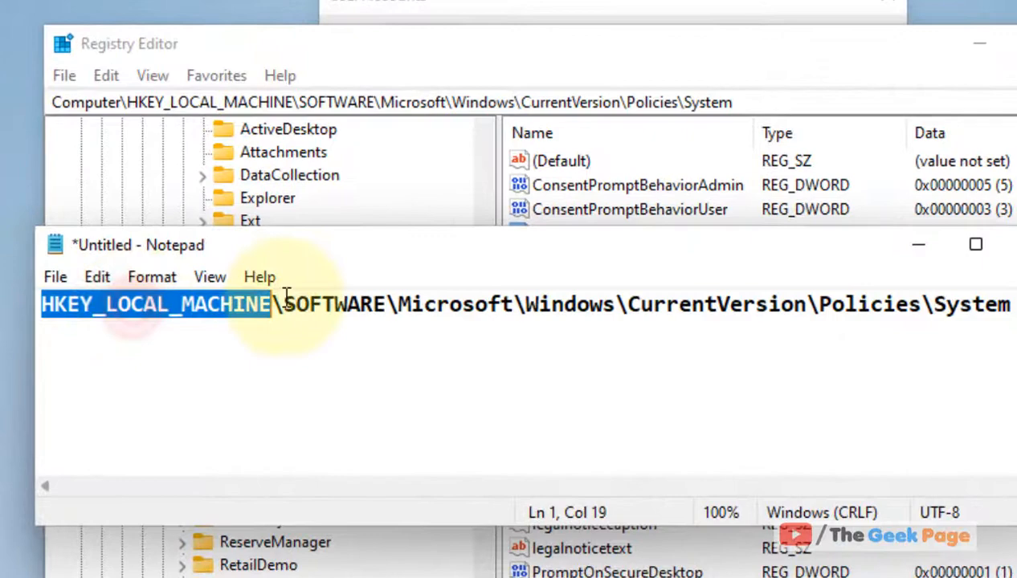
pyautogui.doubleClick(566, 303)
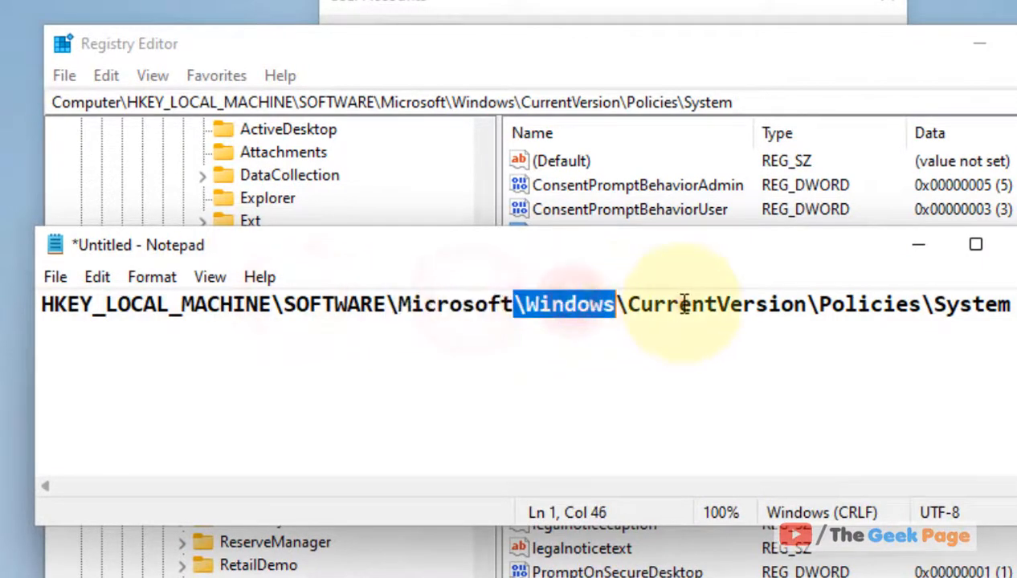
pyautogui.doubleClick(967, 303)
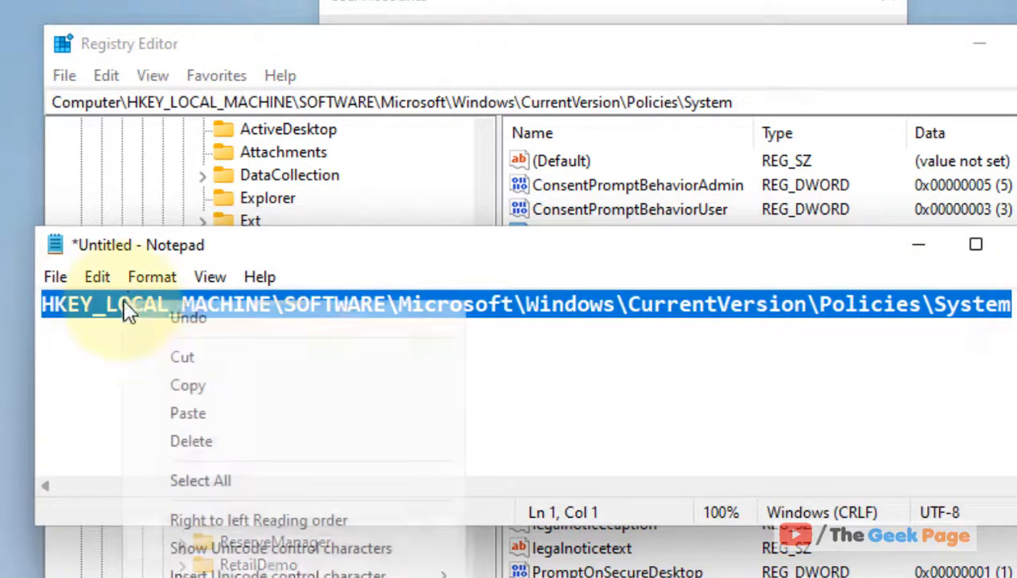
pyautogui.click(631, 426)
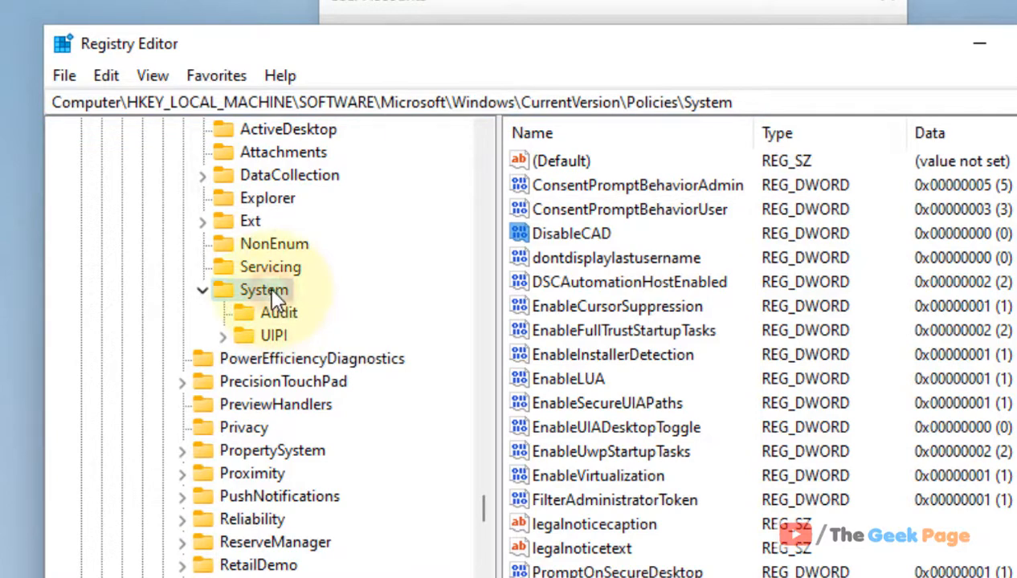
# Step: Edit the DisableCAD value under the System key and set its data to 0
pyautogui.click(572, 233)
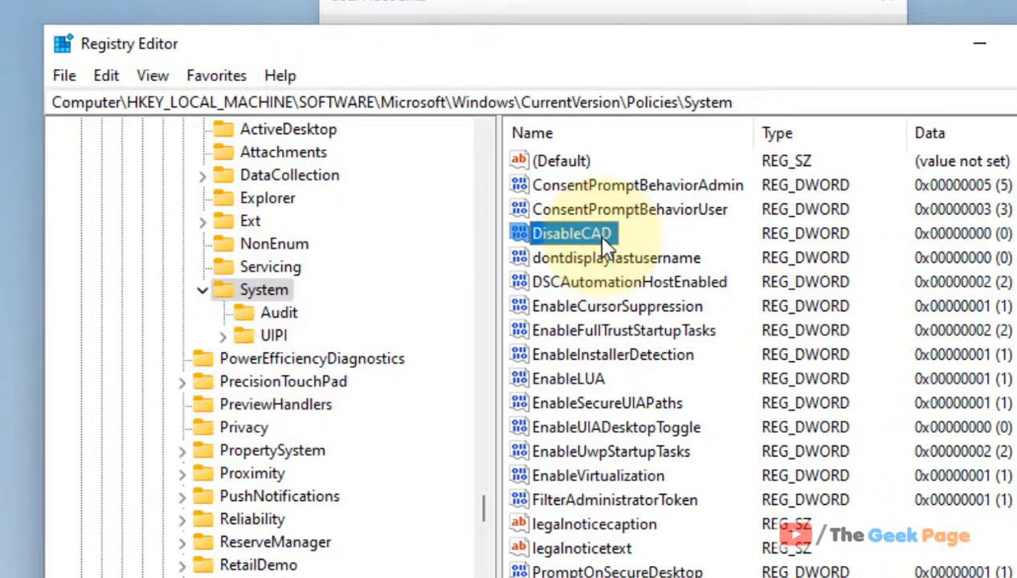
pyautogui.doubleClick(572, 233)
pyautogui.write('1')
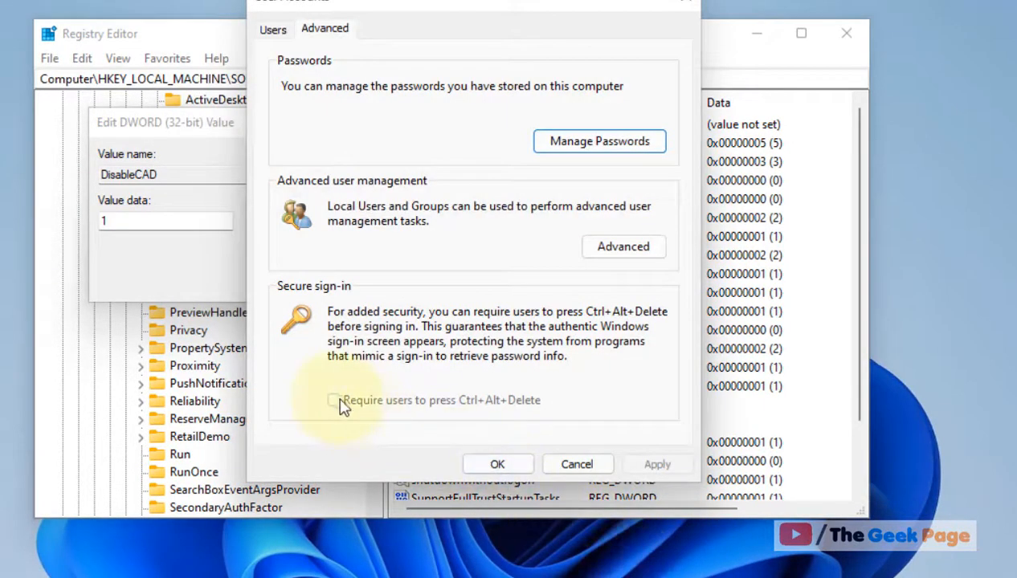
pyautogui.moveTo(505, 415)
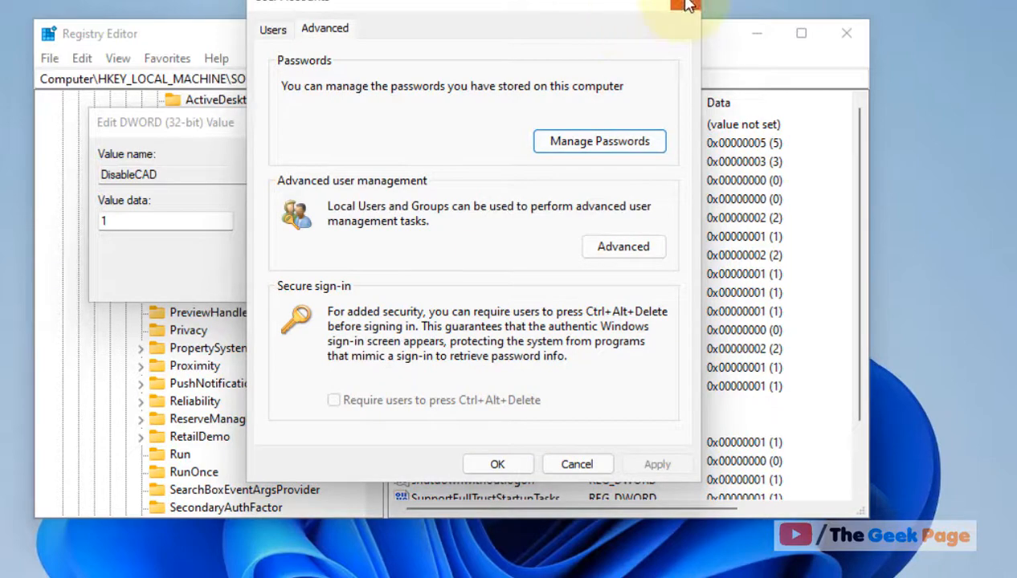
pyautogui.click(685, 7)
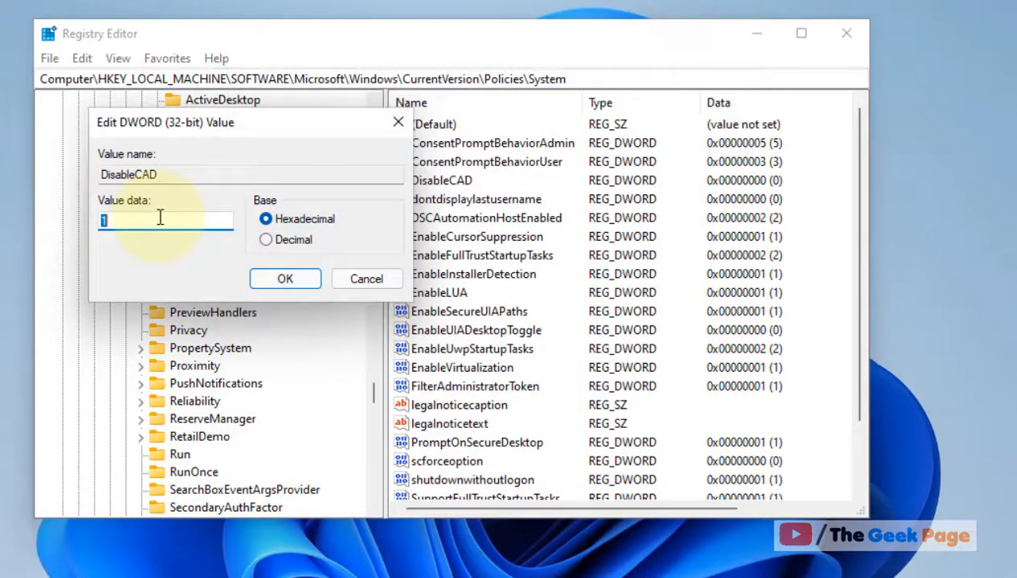
pyautogui.write('0')
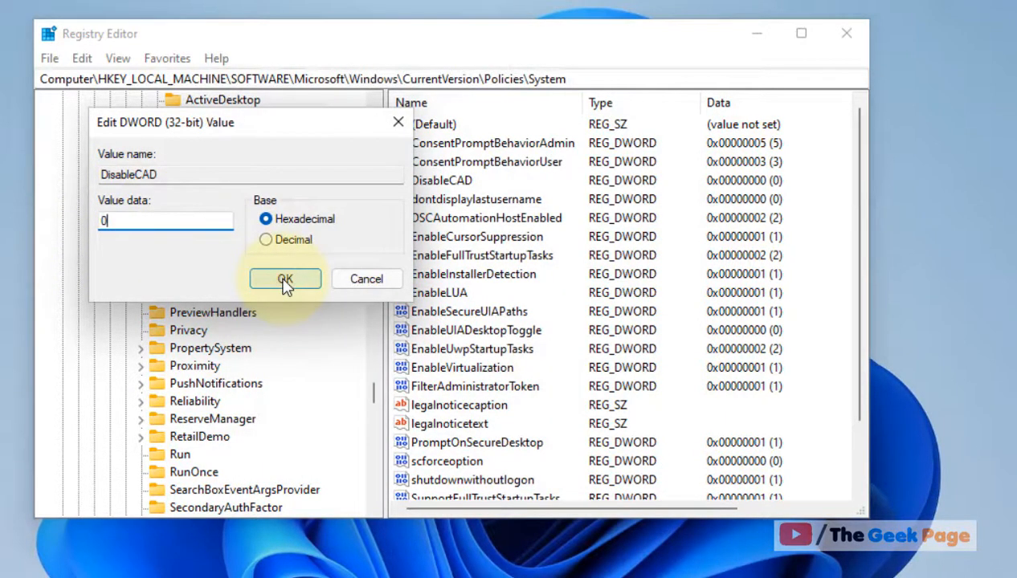
pyautogui.click(284, 280)
pyautogui.write('netplwiz')
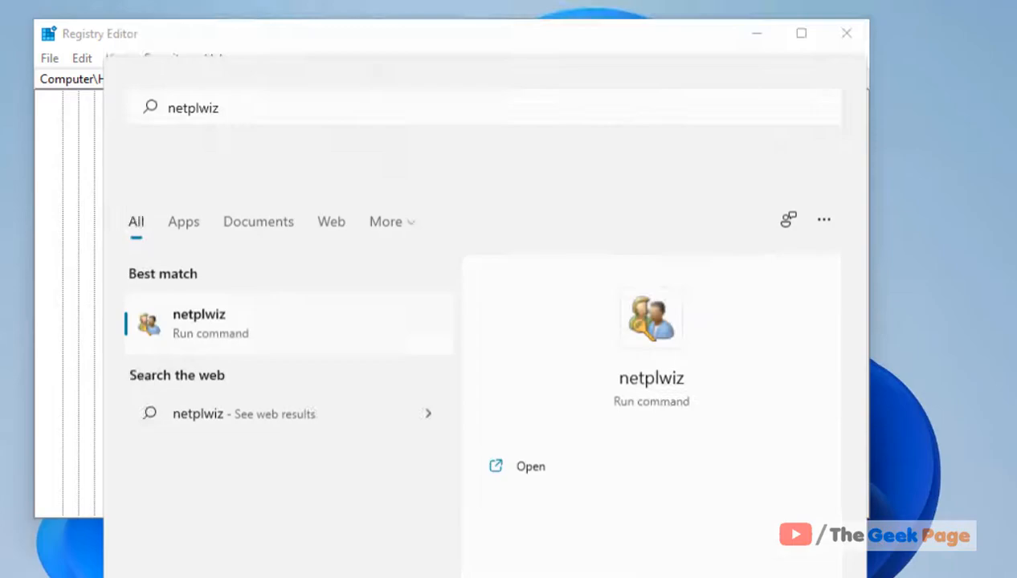
# Step: Launch netplwiz from the search results to check the Ctrl+Alt+Delete sign-in option
pyautogui.click(530, 466)
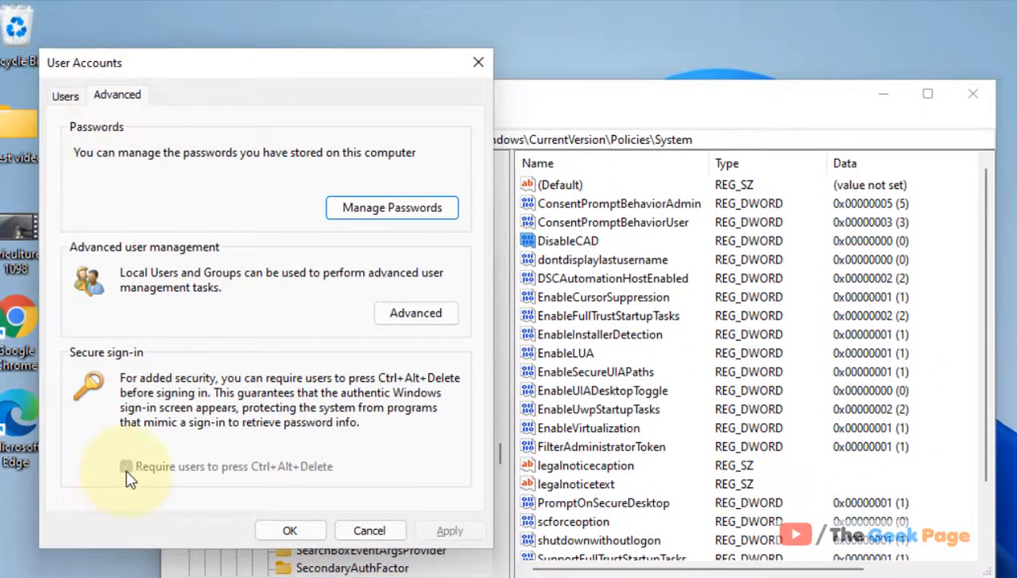
pyautogui.moveTo(183, 473)
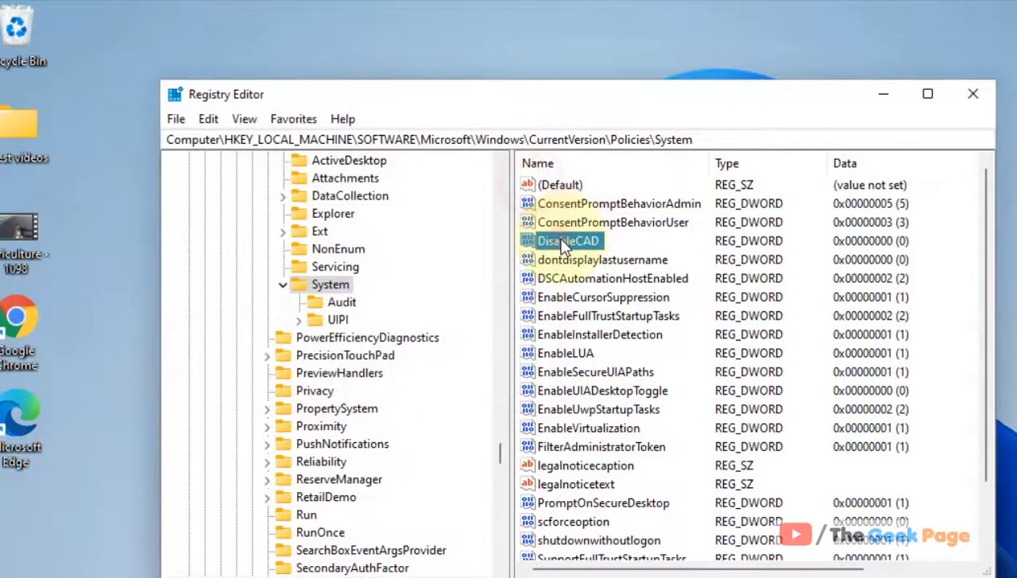
# Step: Set DisableCAD back to 1, then close User Accounts and Registry Editor
pyautogui.doubleClick(569, 241)
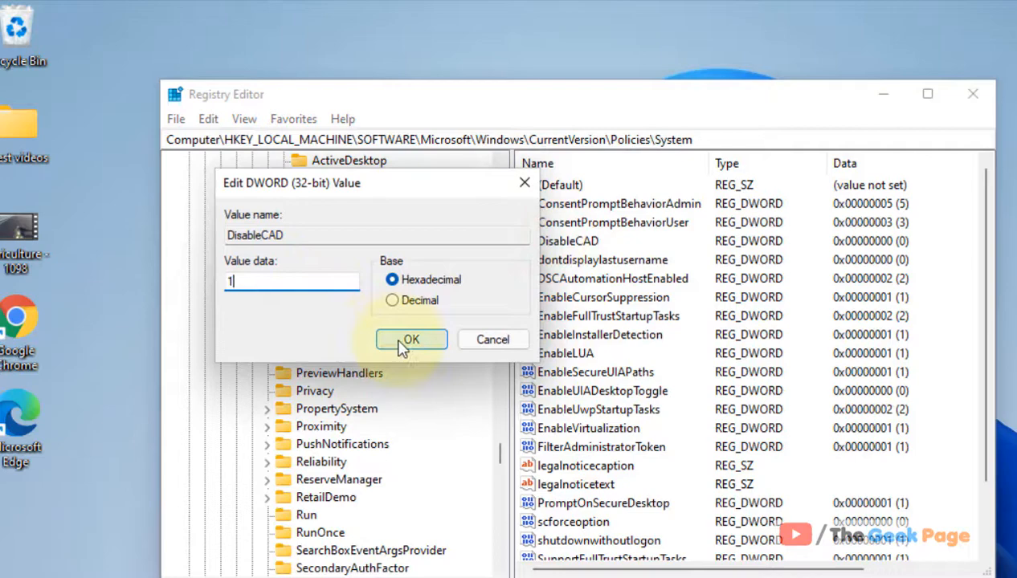
pyautogui.click(411, 339)
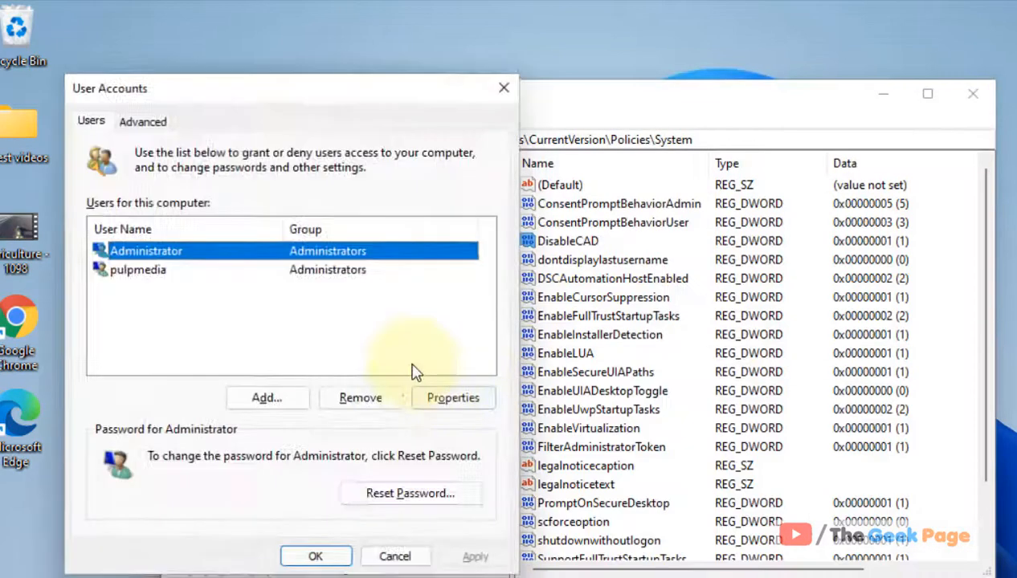
pyautogui.click(141, 121)
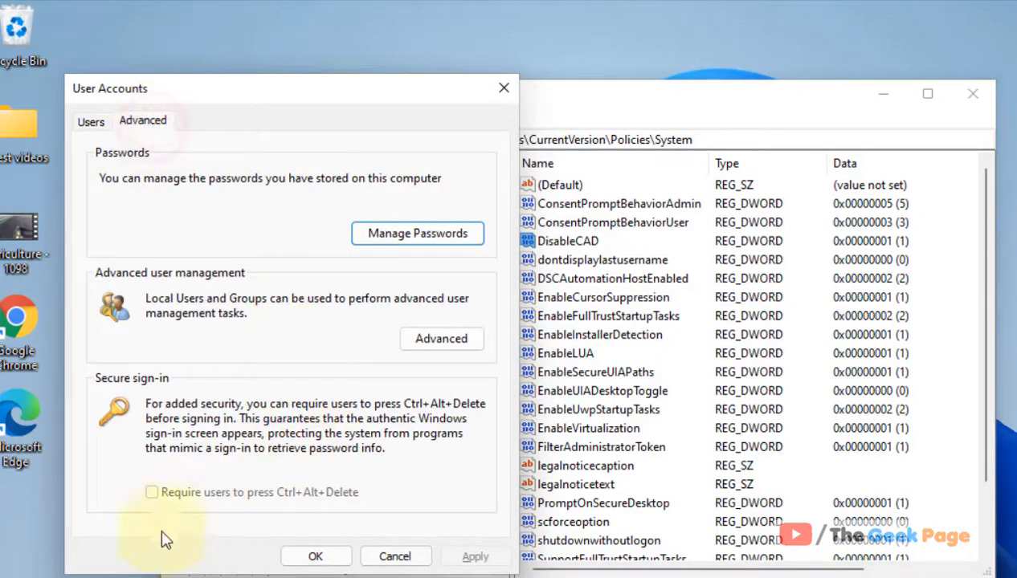
pyautogui.moveTo(141, 494)
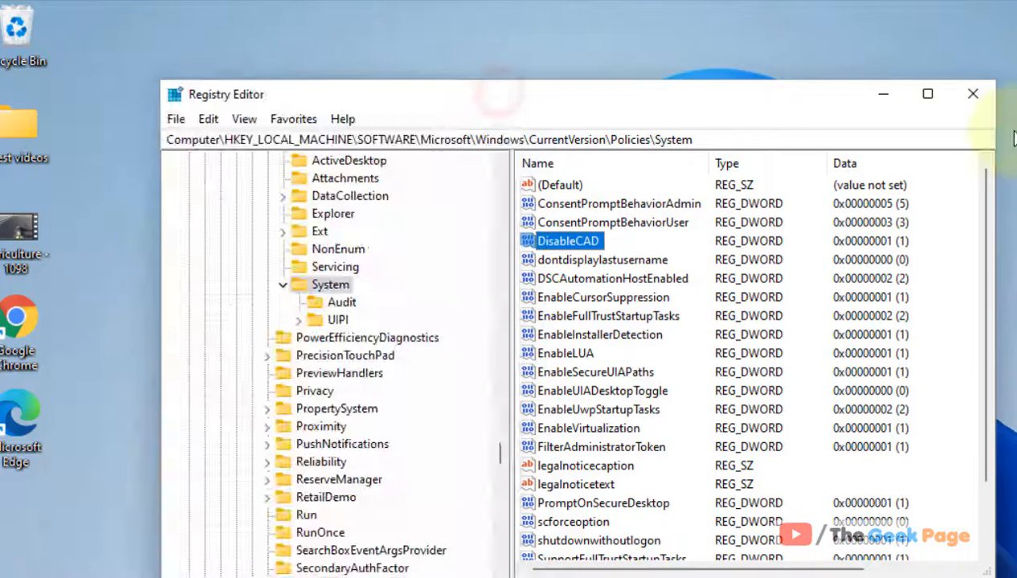
pyautogui.click(973, 93)
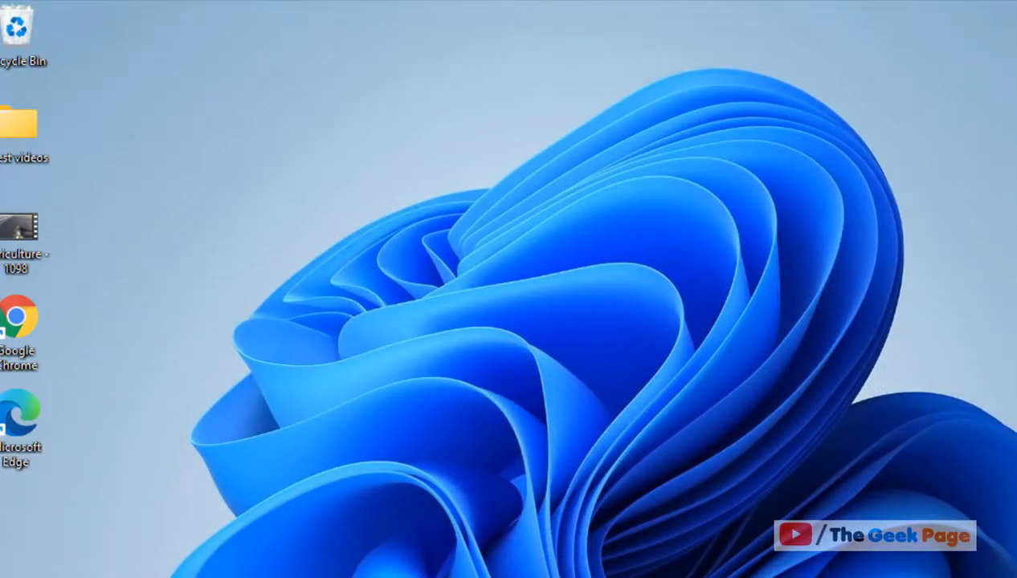
# Step: Search for secpol.msc to launch the Local Security Policy console
pyautogui.write('settings')
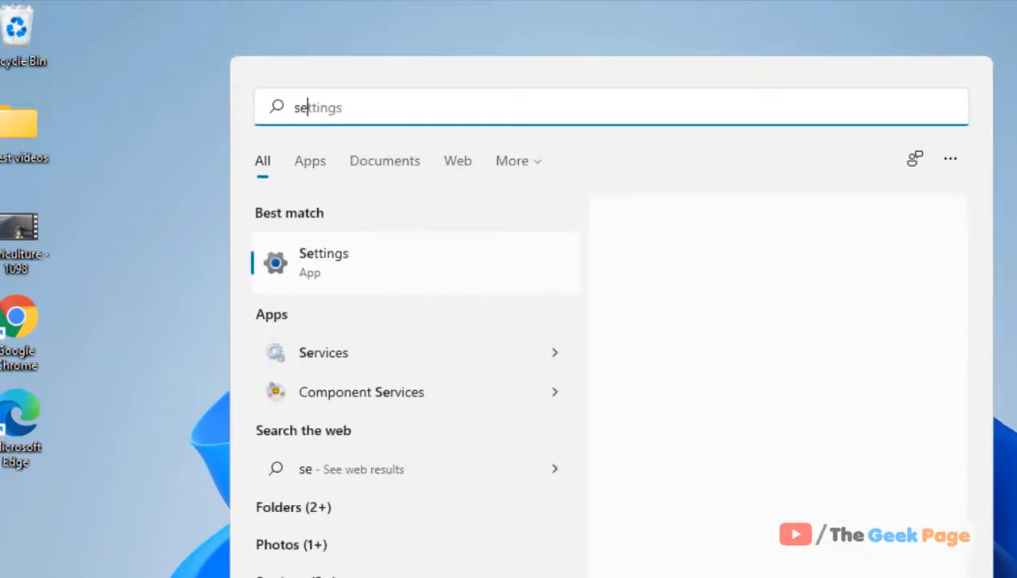
pyautogui.write('secpol.m')
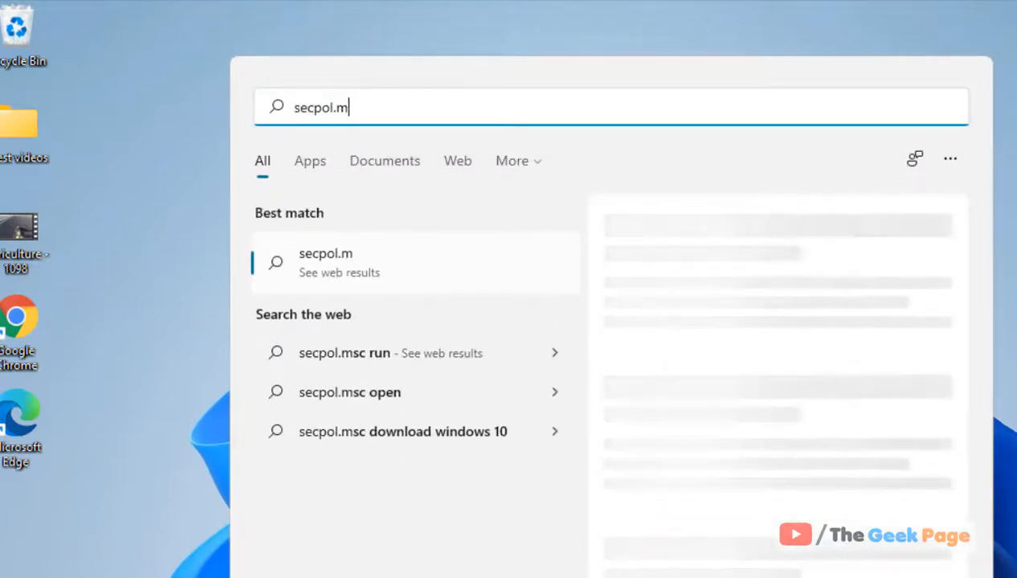
pyautogui.write('sc')
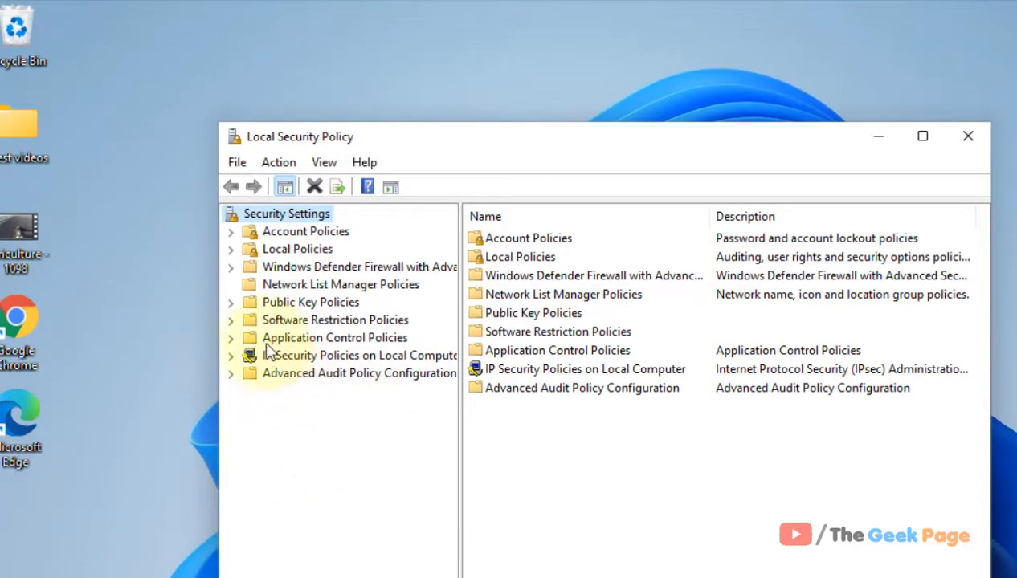
# Step: Under Local Policies > Security Options, open 'Interactive logon: Do not require CTRL+ALT+DEL' properties
pyautogui.click(231, 249)
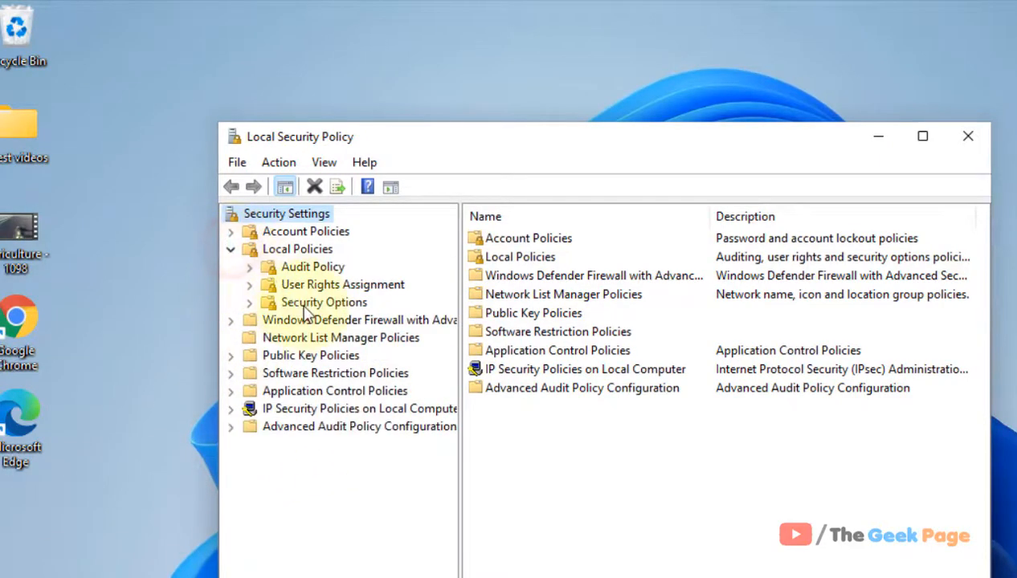
pyautogui.click(323, 302)
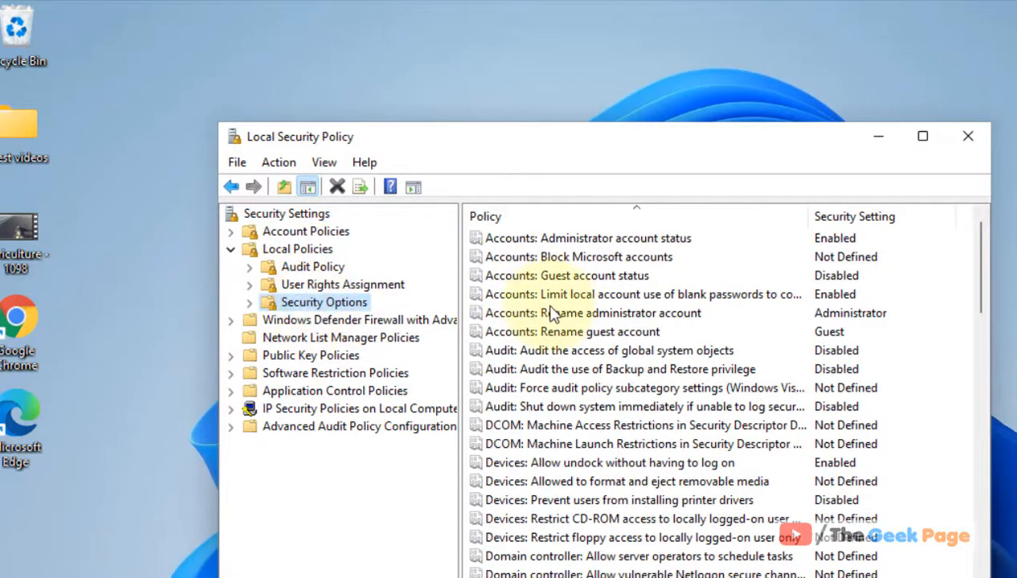
pyautogui.click(592, 313)
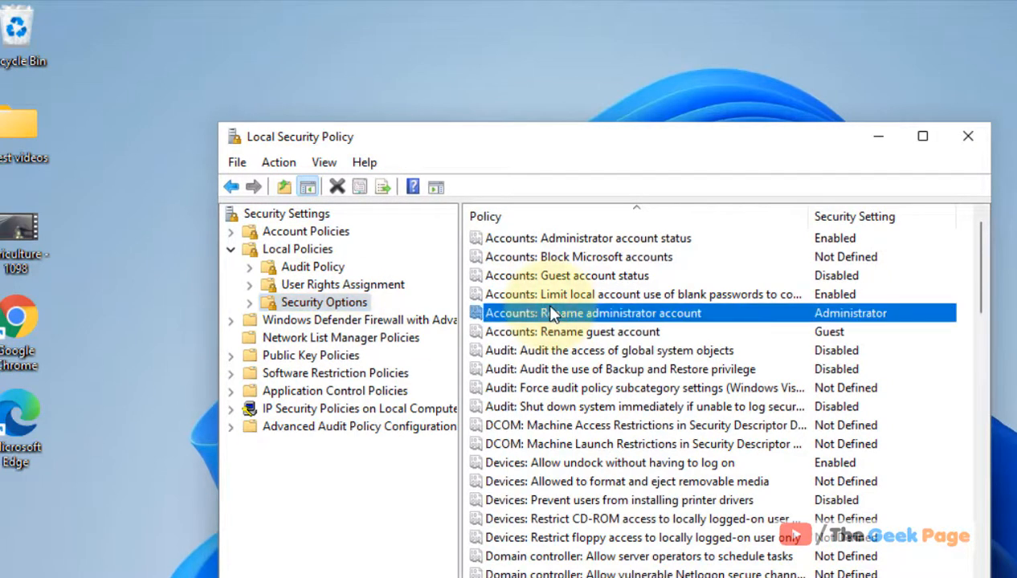
pyautogui.scroll(-3)
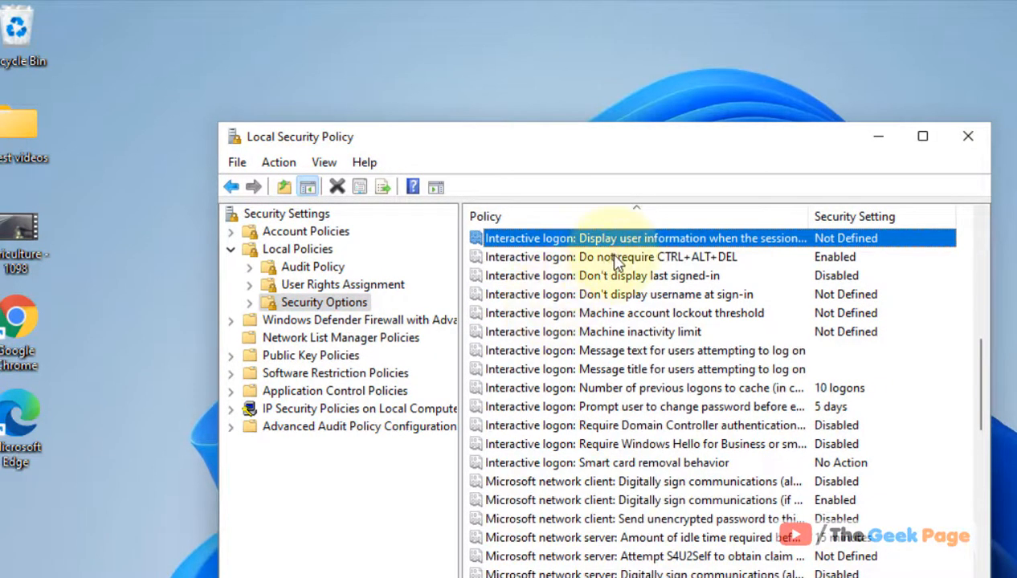
pyautogui.click(610, 257)
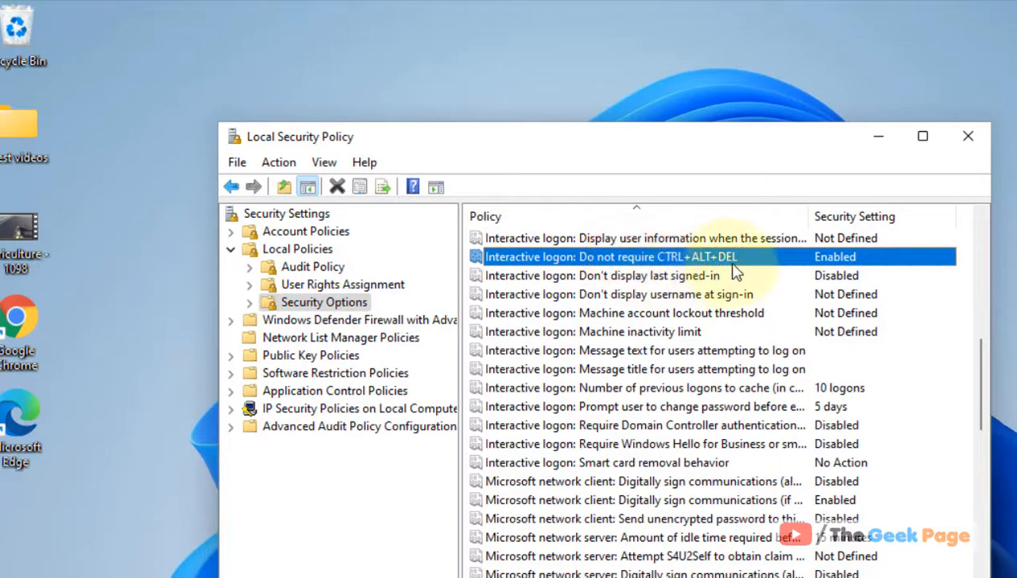
pyautogui.doubleClick(610, 257)
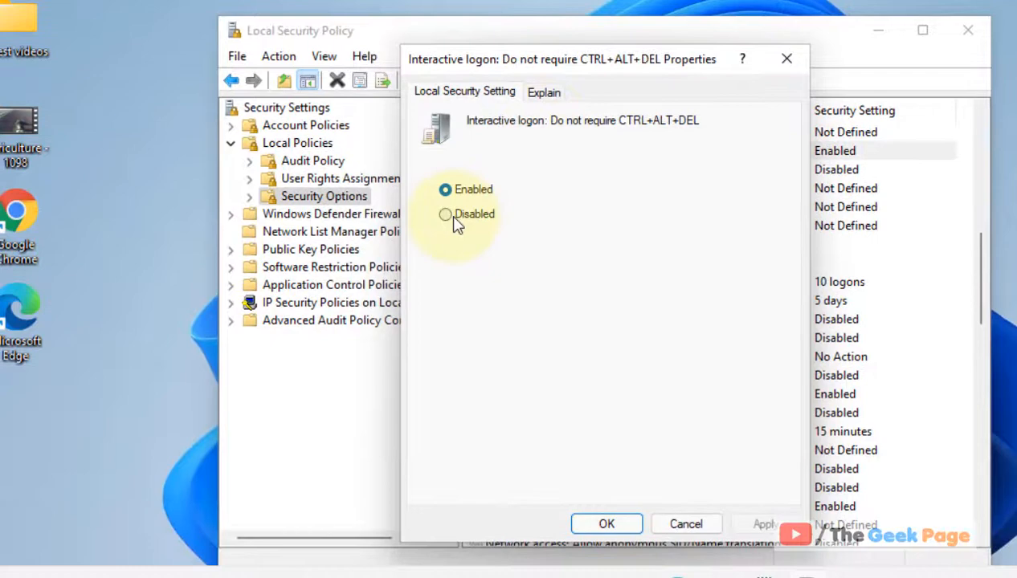
# Step: Toggle the policy to Disabled and back to Enabled, then confirm with OK
pyautogui.click(445, 213)
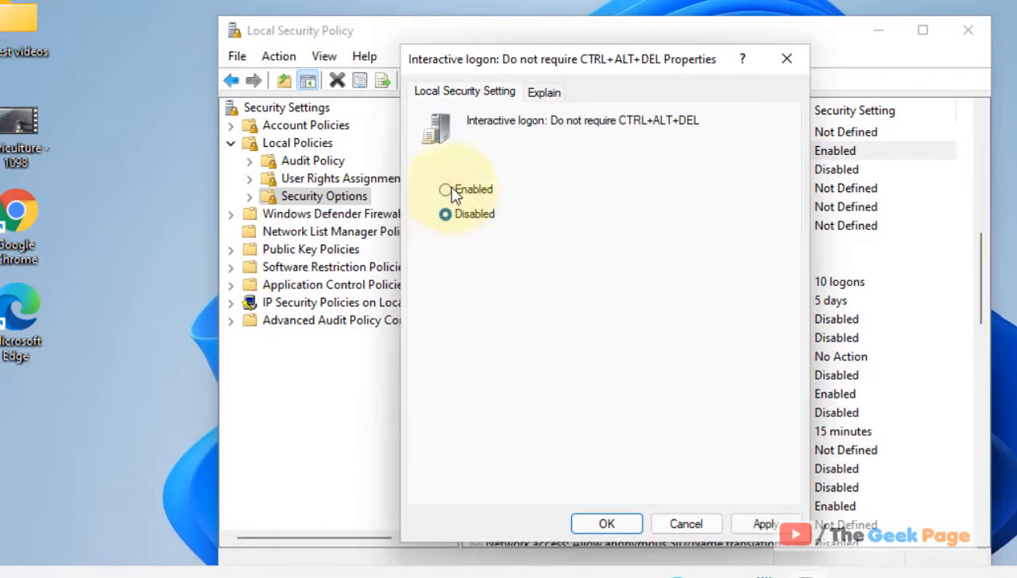
pyautogui.click(445, 190)
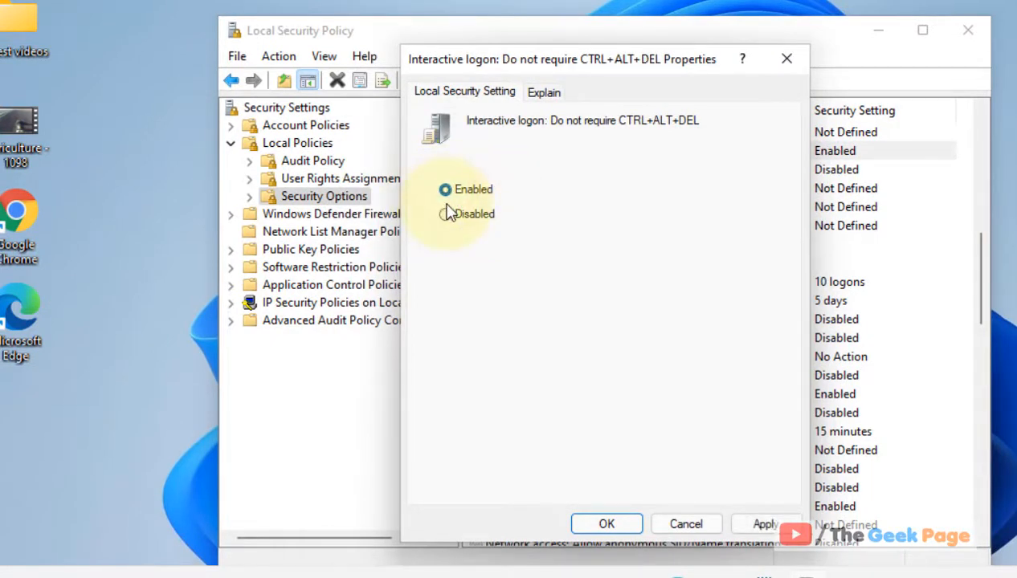
pyautogui.moveTo(657, 143)
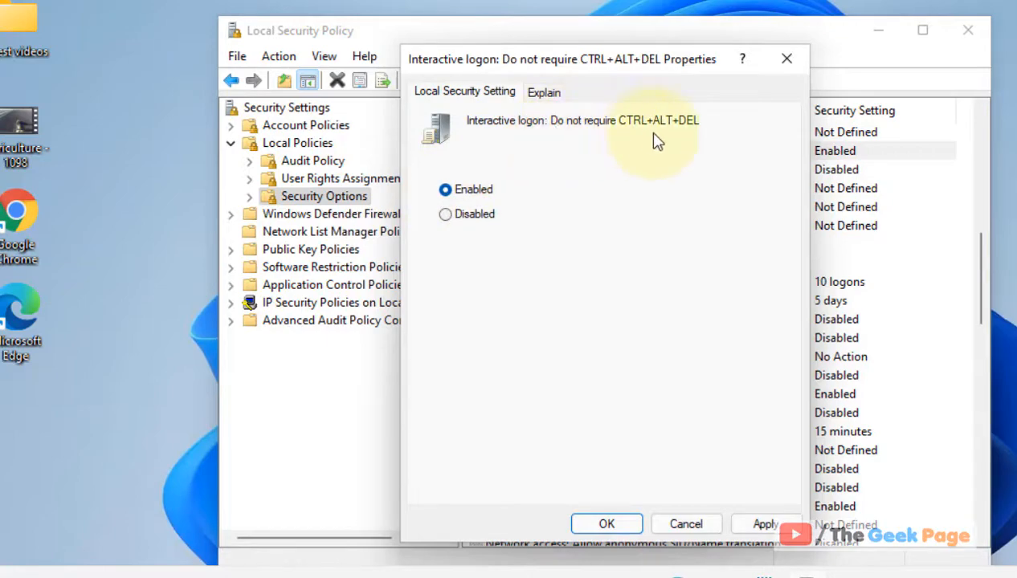
pyautogui.moveTo(508, 132)
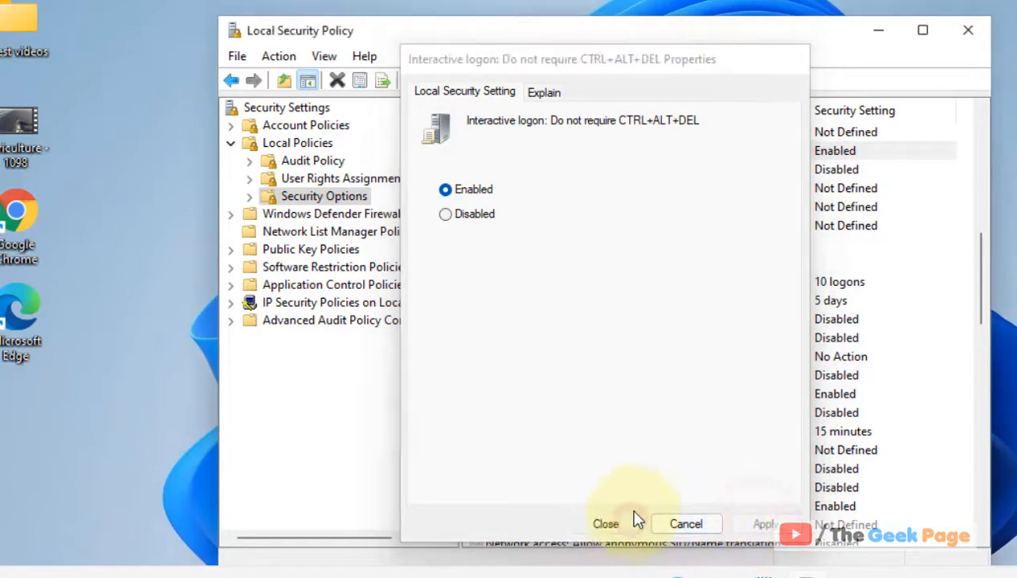
pyautogui.click(605, 524)
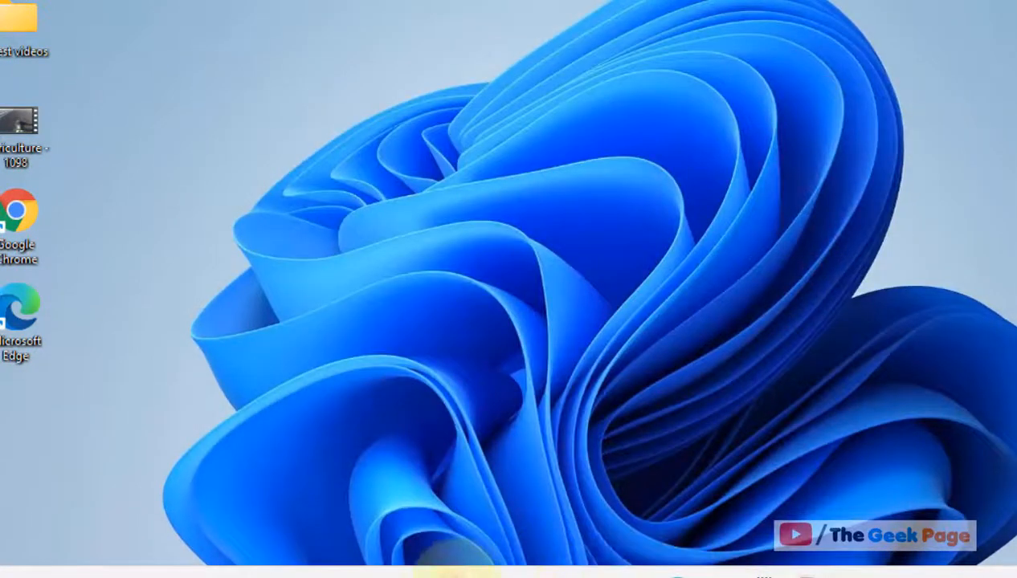
# Step: Search for netplwiz to reopen User Accounts and check the sign-in checkbox state
pyautogui.write('netflix')
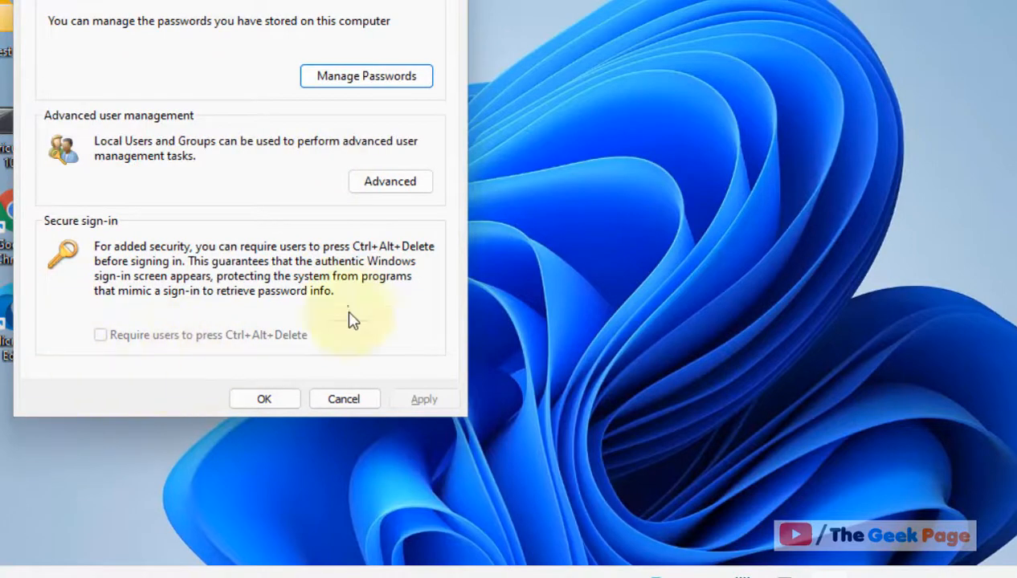
pyautogui.moveTo(602, 260)
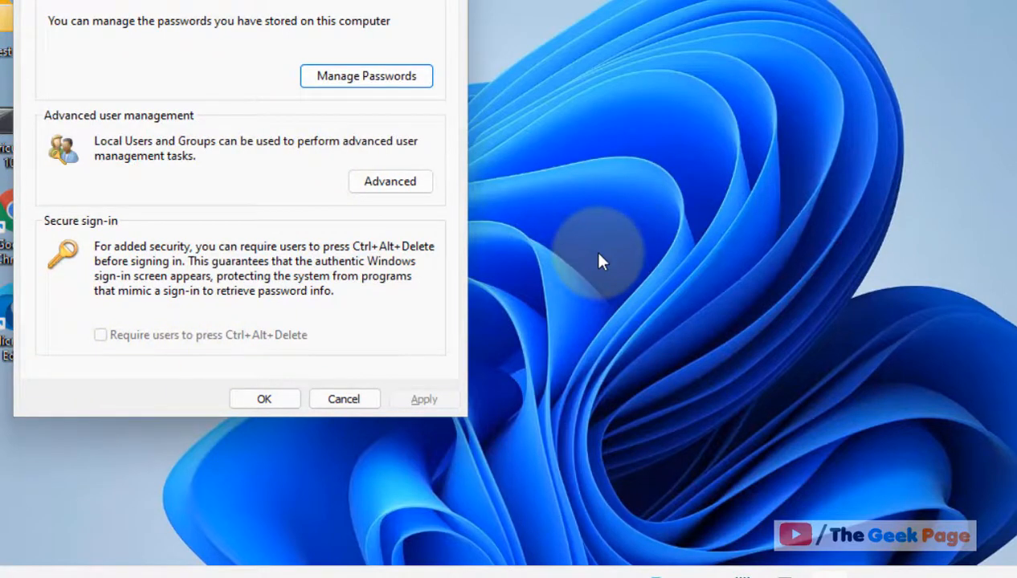